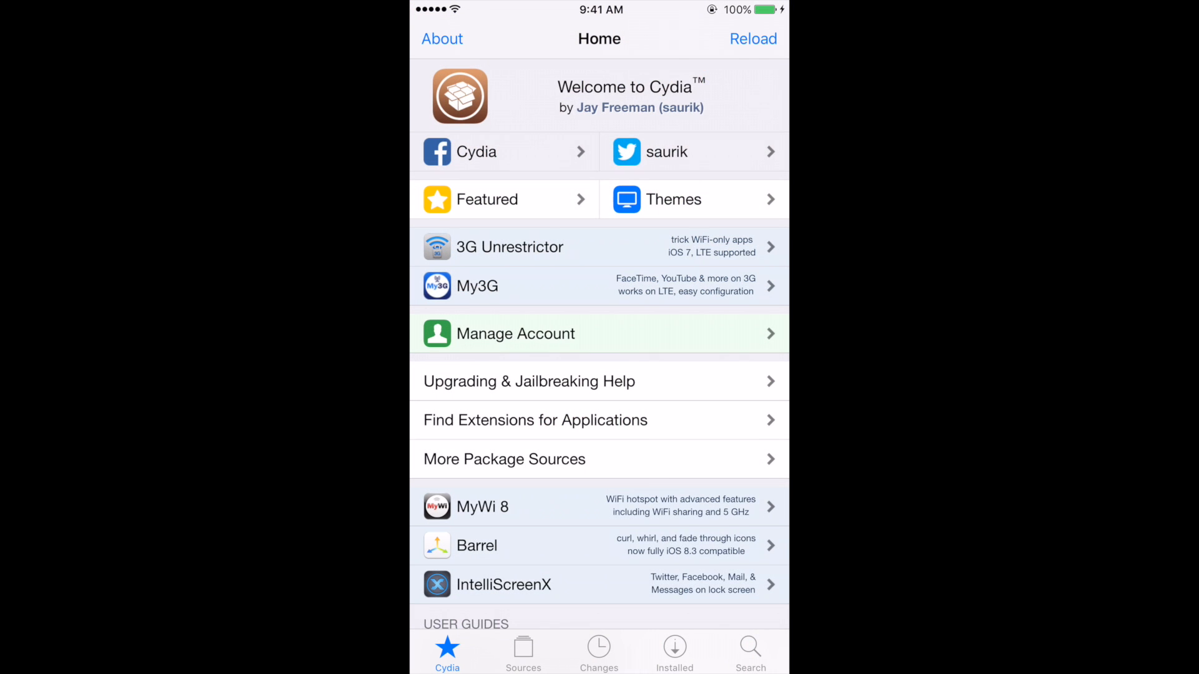
- Review the installed revealMenu tweak's details in Cydia and return to Cydia's home page
{"action": "scroll", "scroll_direction": "down", "scroll_amount": 3}
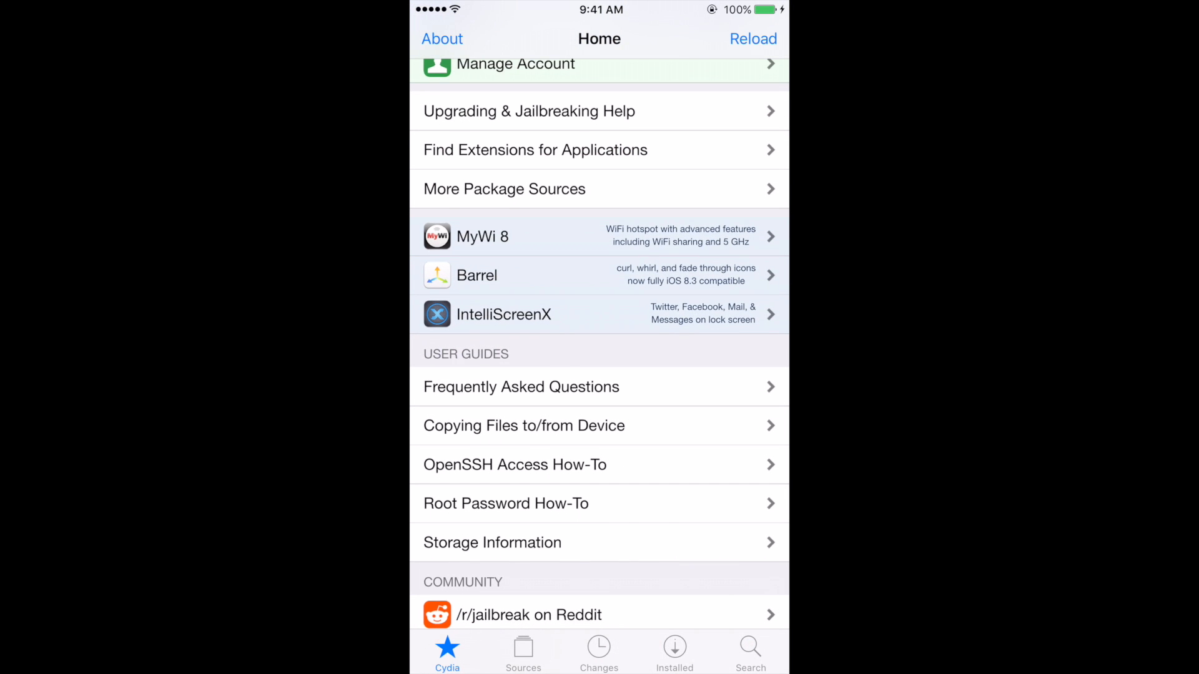
{"action": "left_click", "coordinate": [673, 651]}
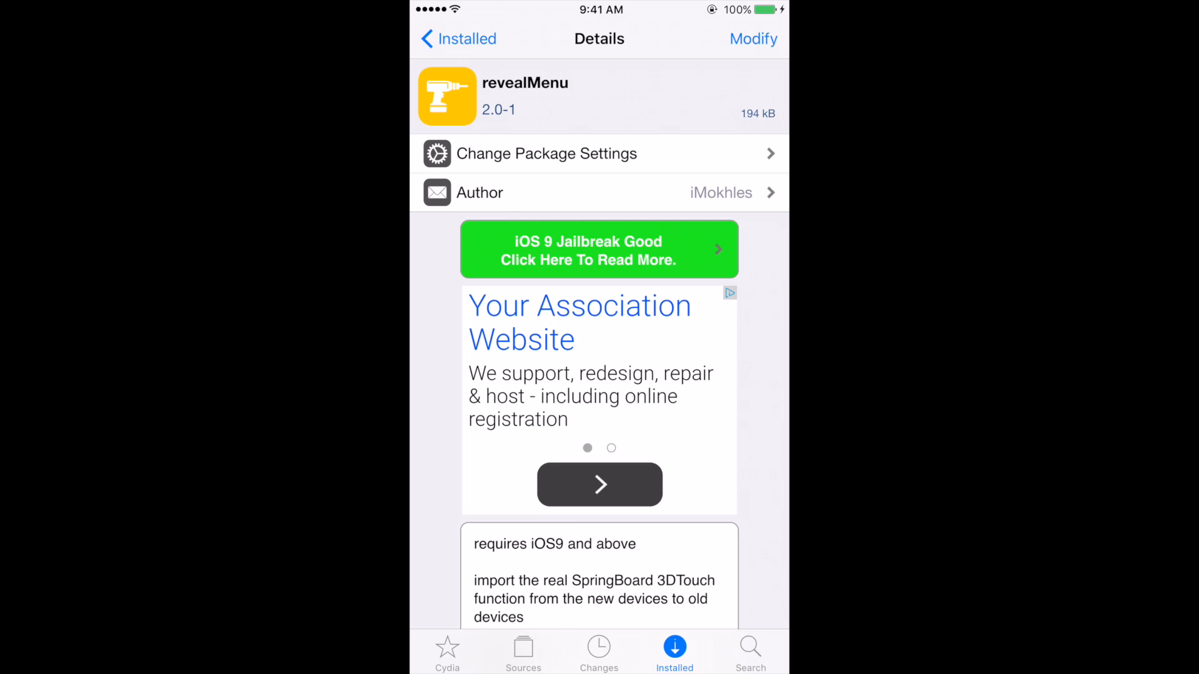
{"action": "scroll", "scroll_direction": "up", "scroll_amount": 3}
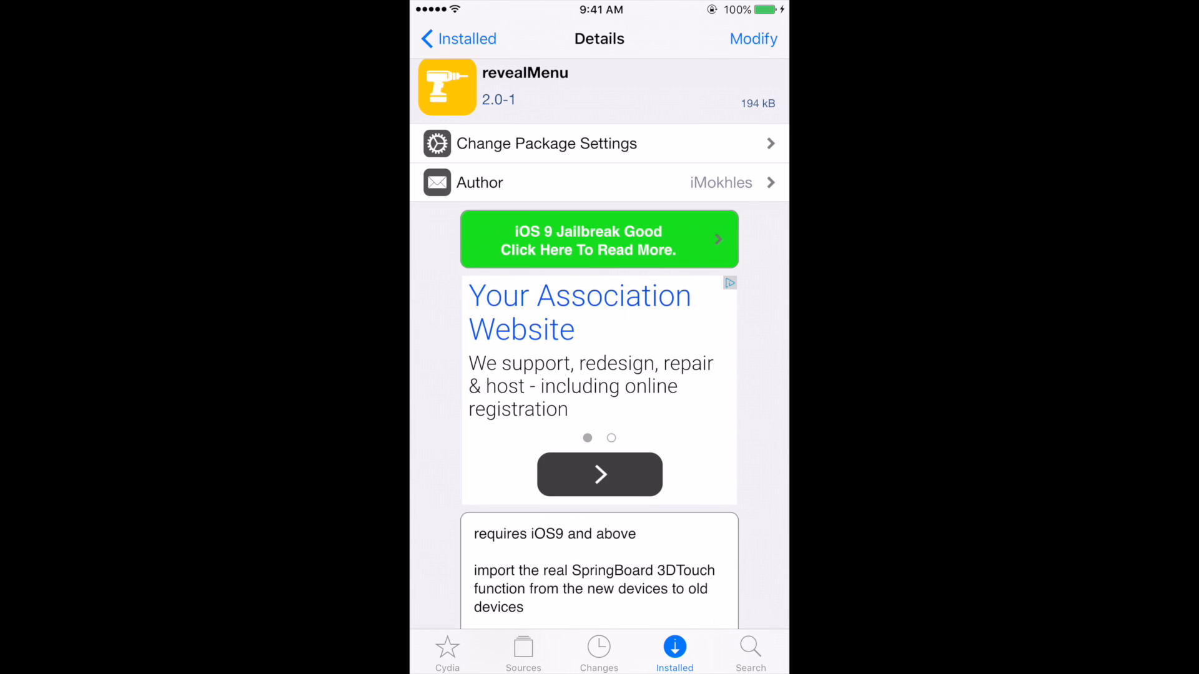
{"action": "scroll", "scroll_direction": "up", "scroll_amount": 3}
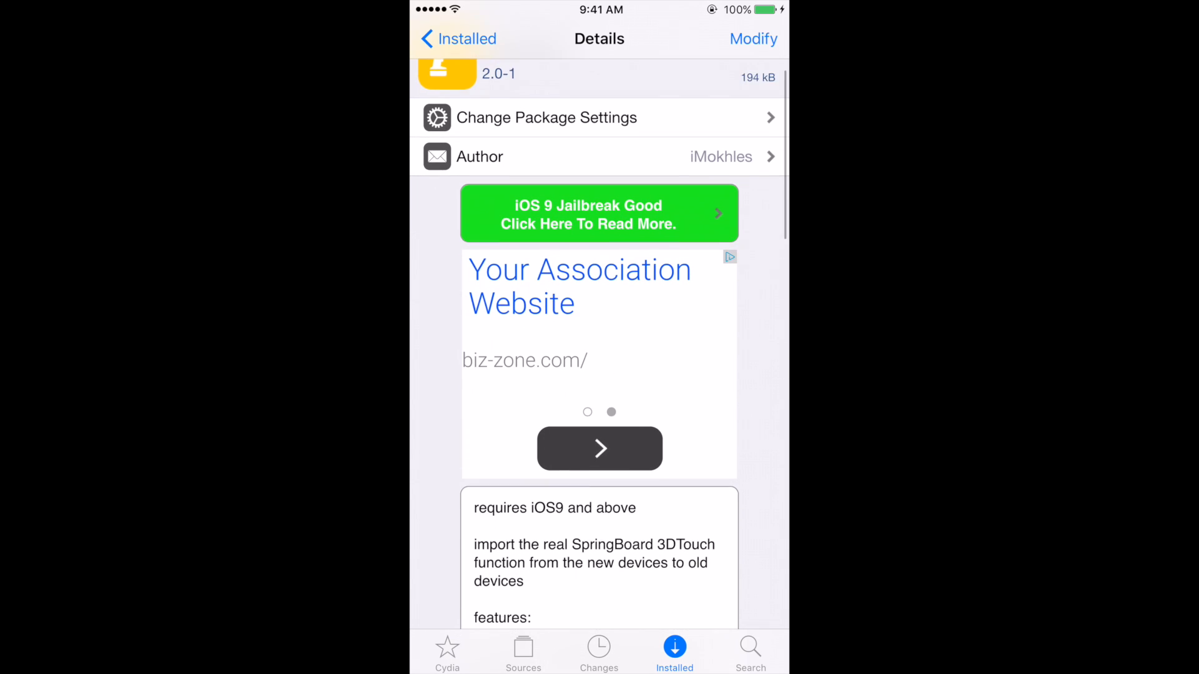
{"action": "scroll", "scroll_direction": "up", "scroll_amount": 3}
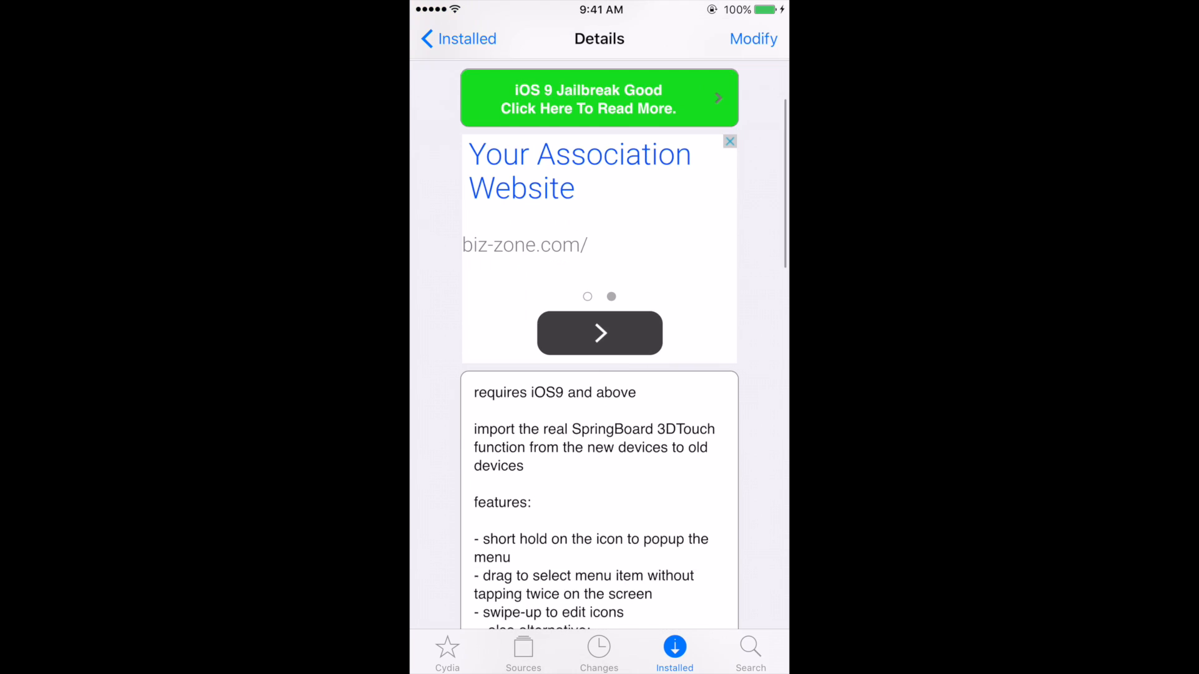
{"action": "scroll", "scroll_direction": "down", "scroll_amount": 3}
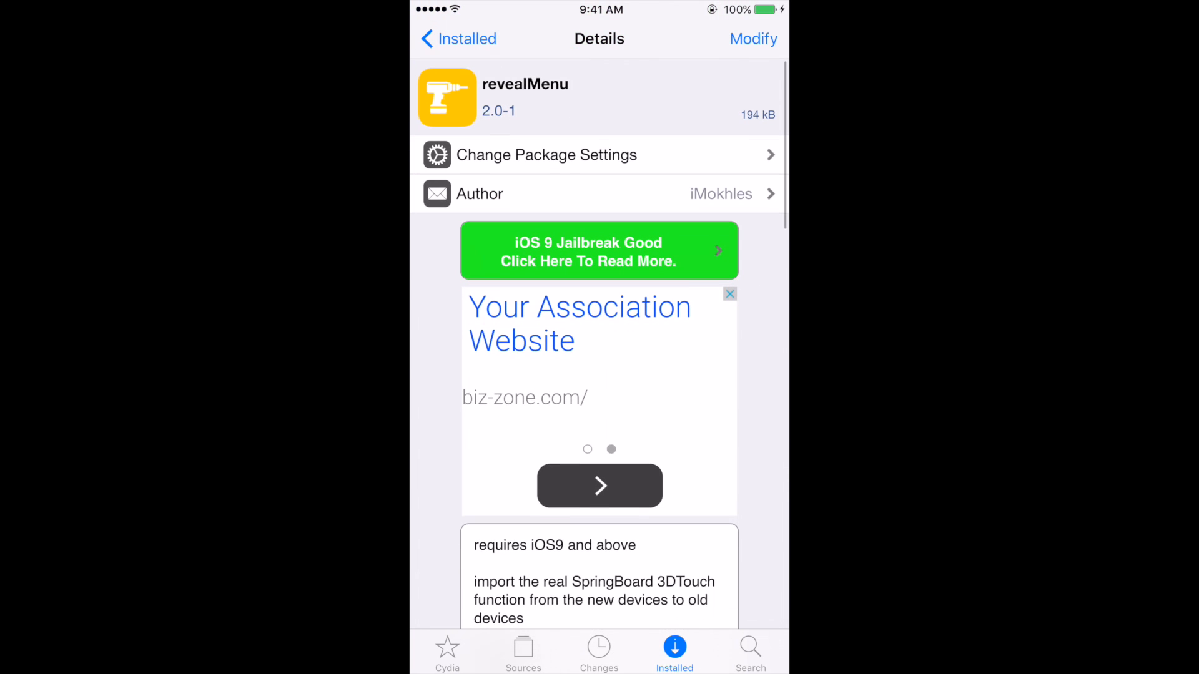
{"action": "left_click", "coordinate": [447, 652]}
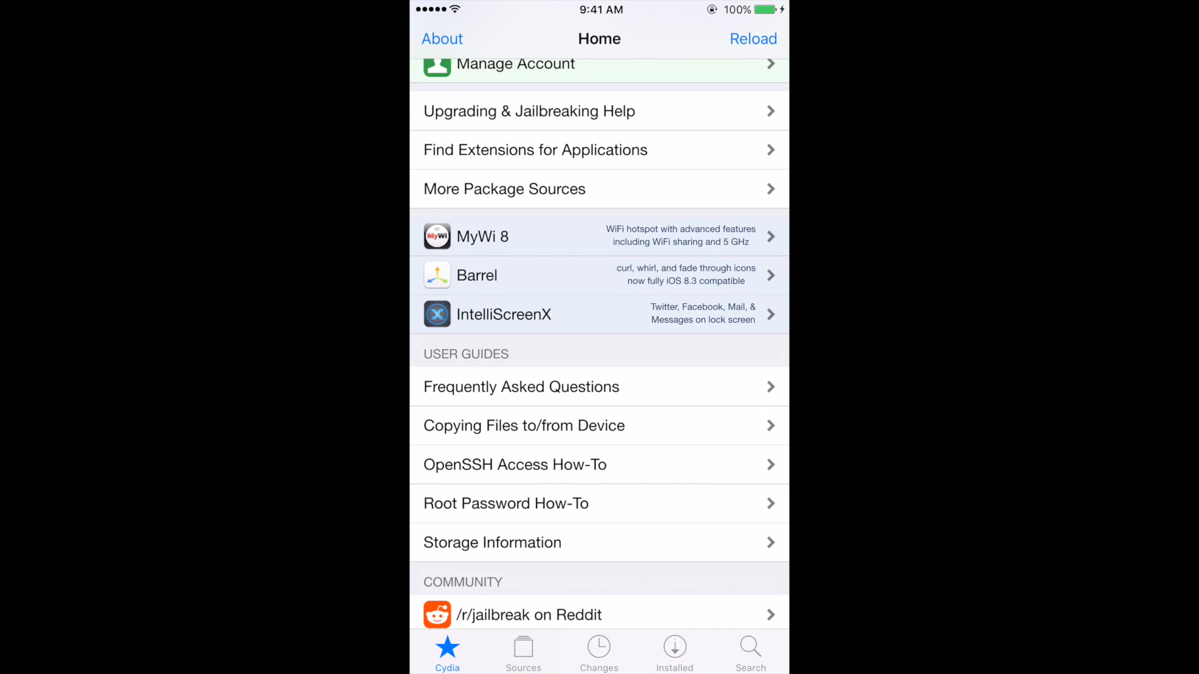
- Browse Cydia's package sources and their explanation, then leave Cydia for the home screen
{"action": "left_click", "coordinate": [524, 652]}
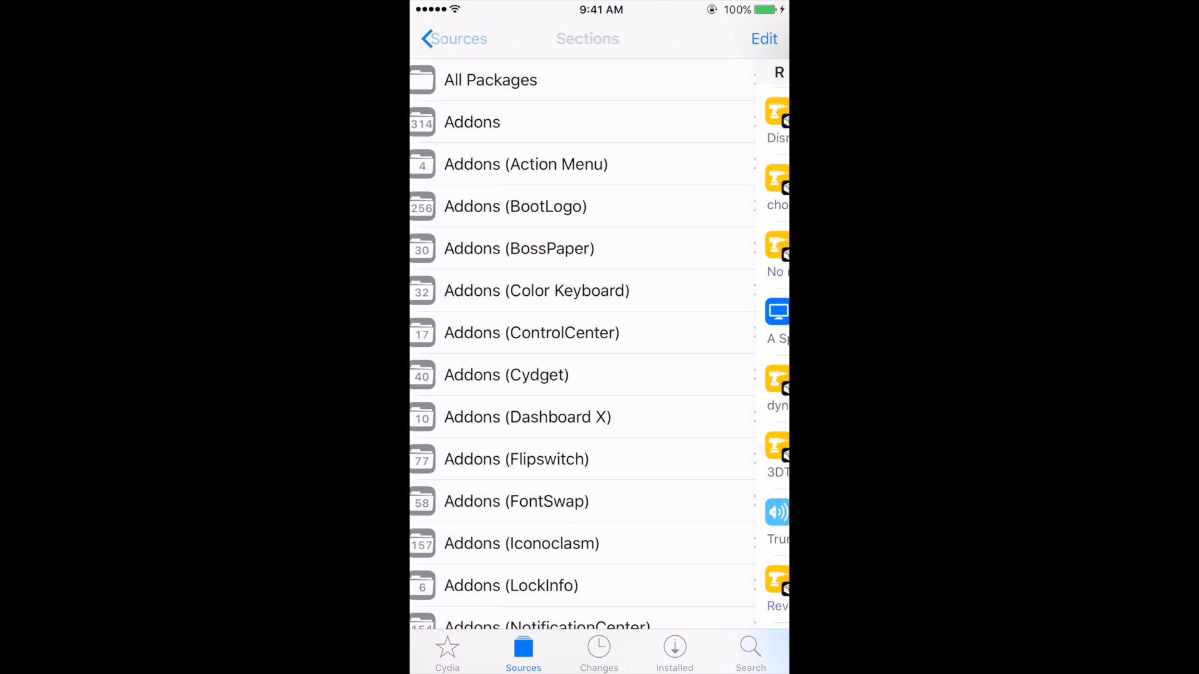
{"action": "left_click", "coordinate": [453, 39]}
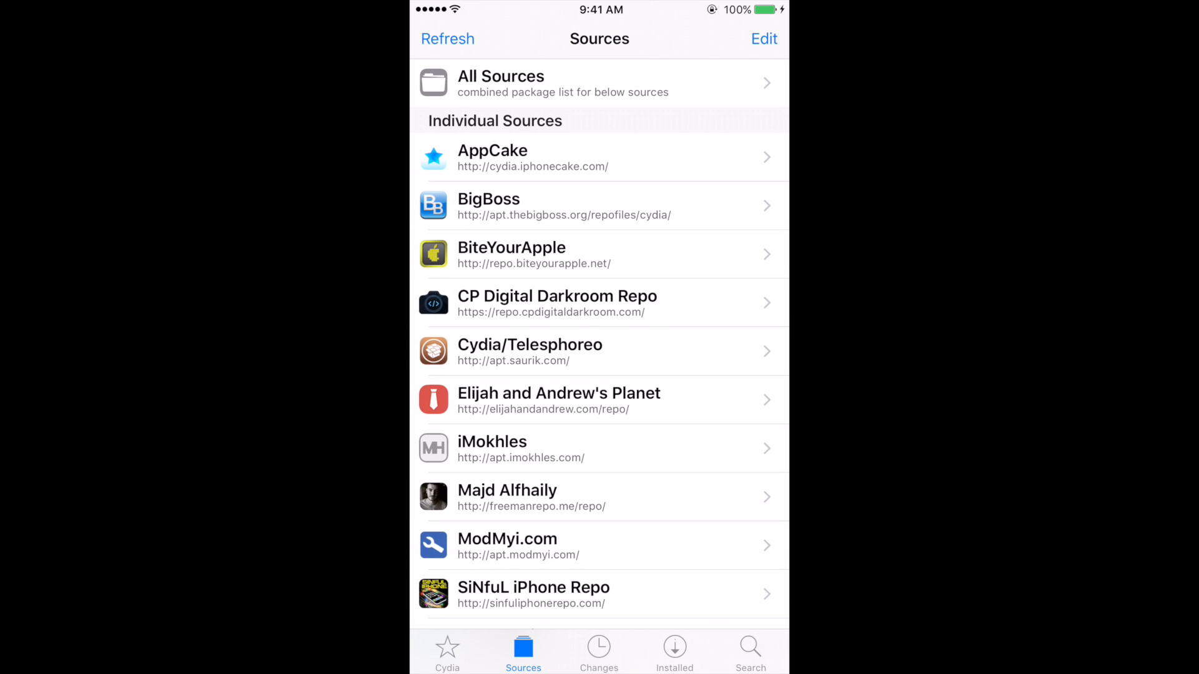
{"action": "scroll", "scroll_direction": "down", "scroll_amount": 3}
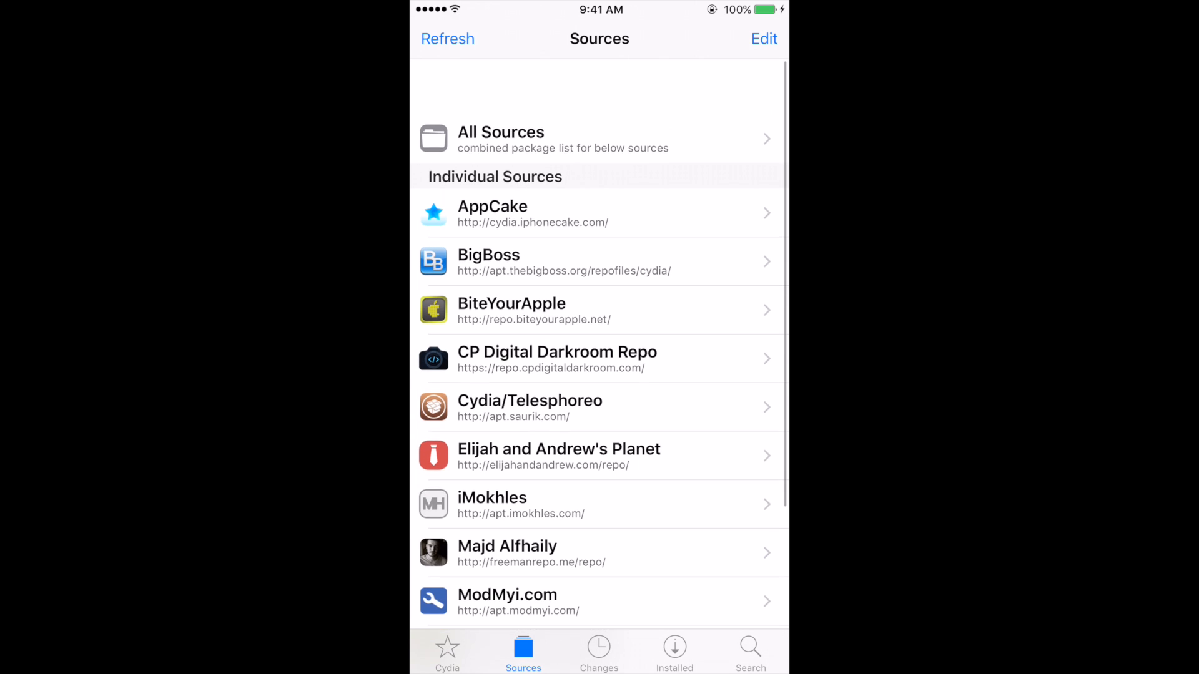
{"action": "scroll", "scroll_direction": "up", "scroll_amount": 3}
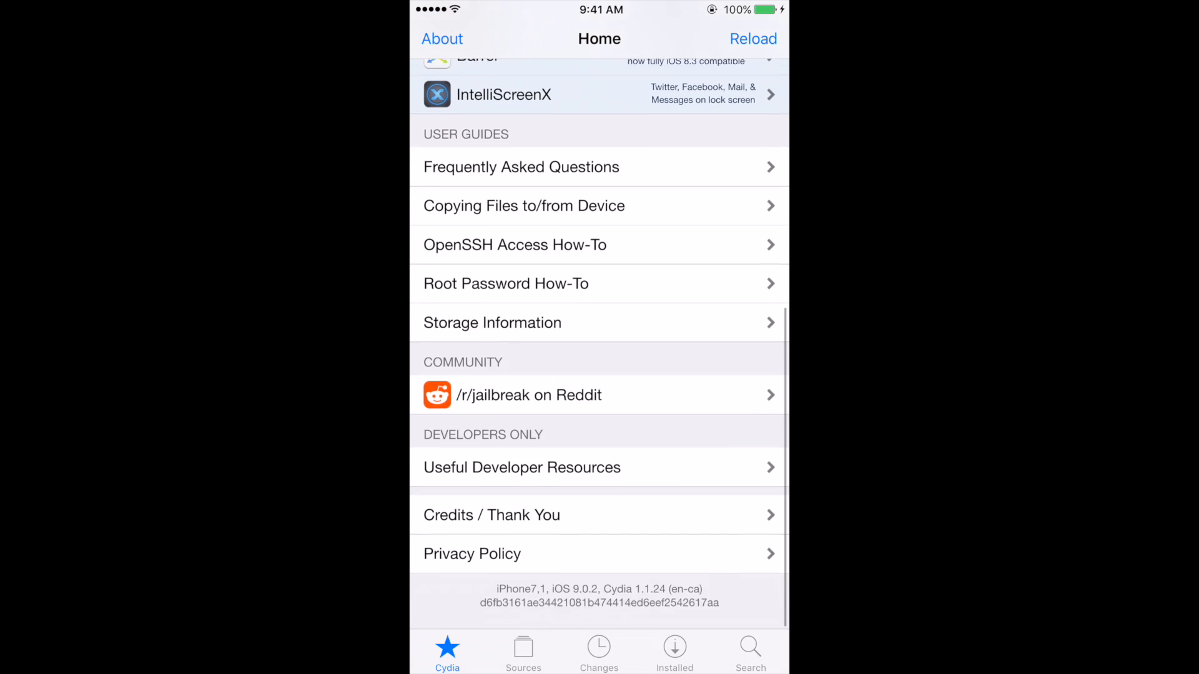
{"action": "scroll", "scroll_direction": "up", "scroll_amount": 3}
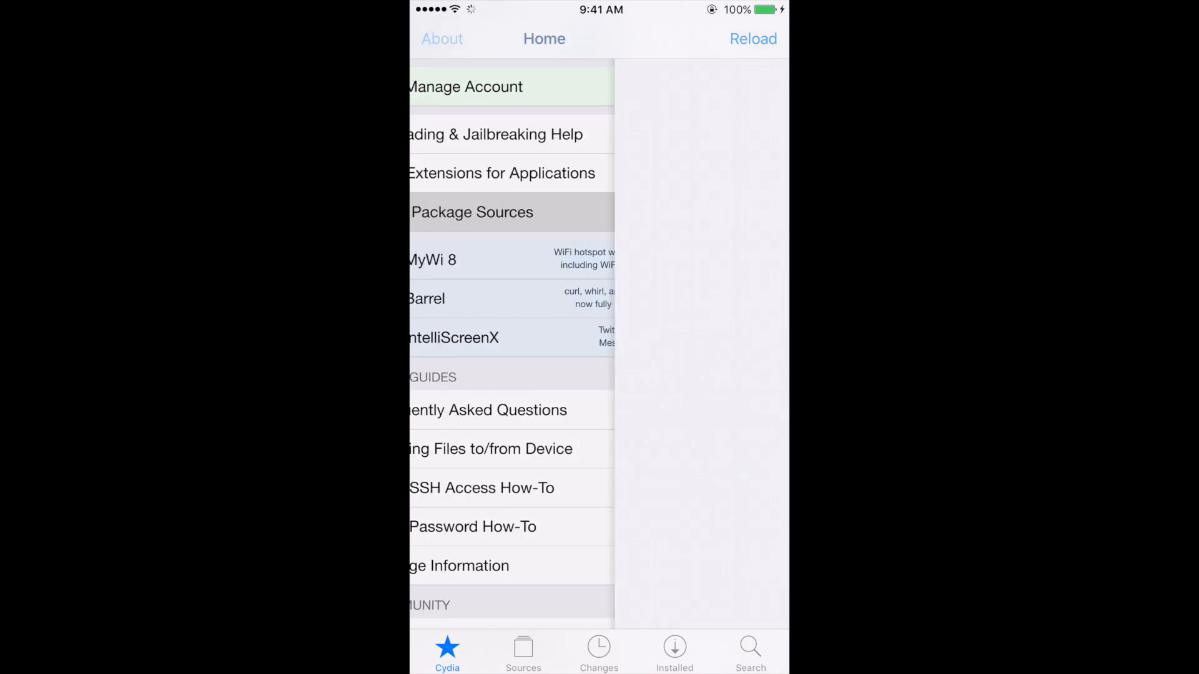
{"action": "left_click", "coordinate": [472, 212]}
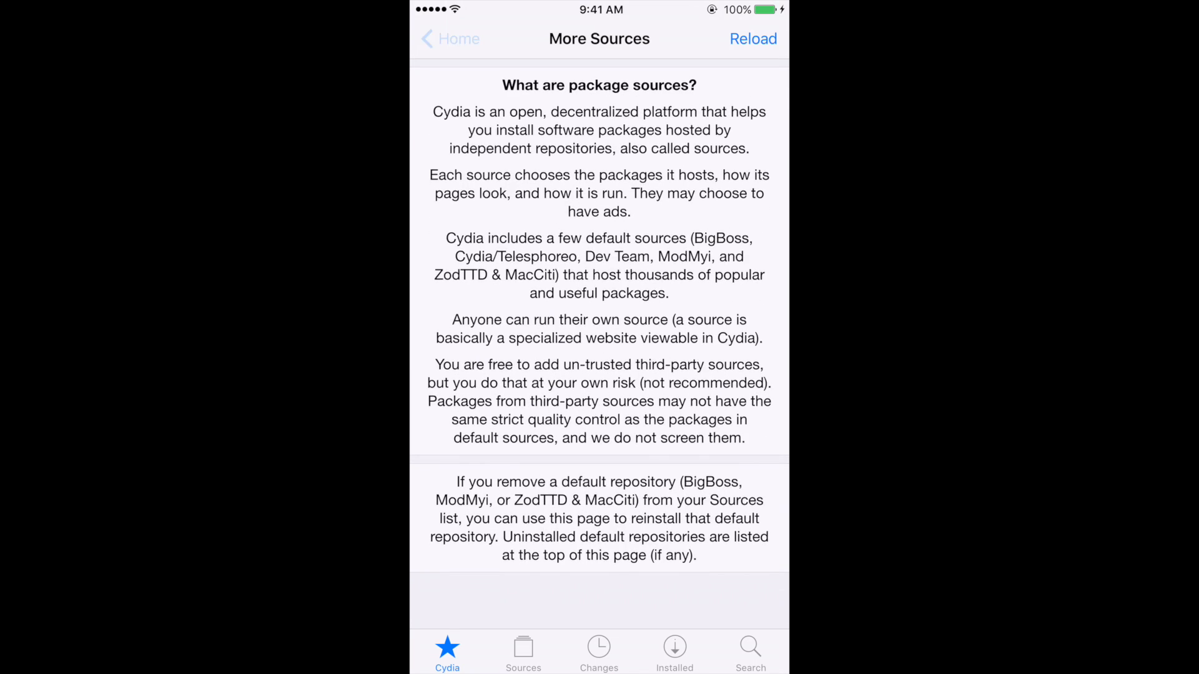
{"action": "left_click", "coordinate": [448, 38]}
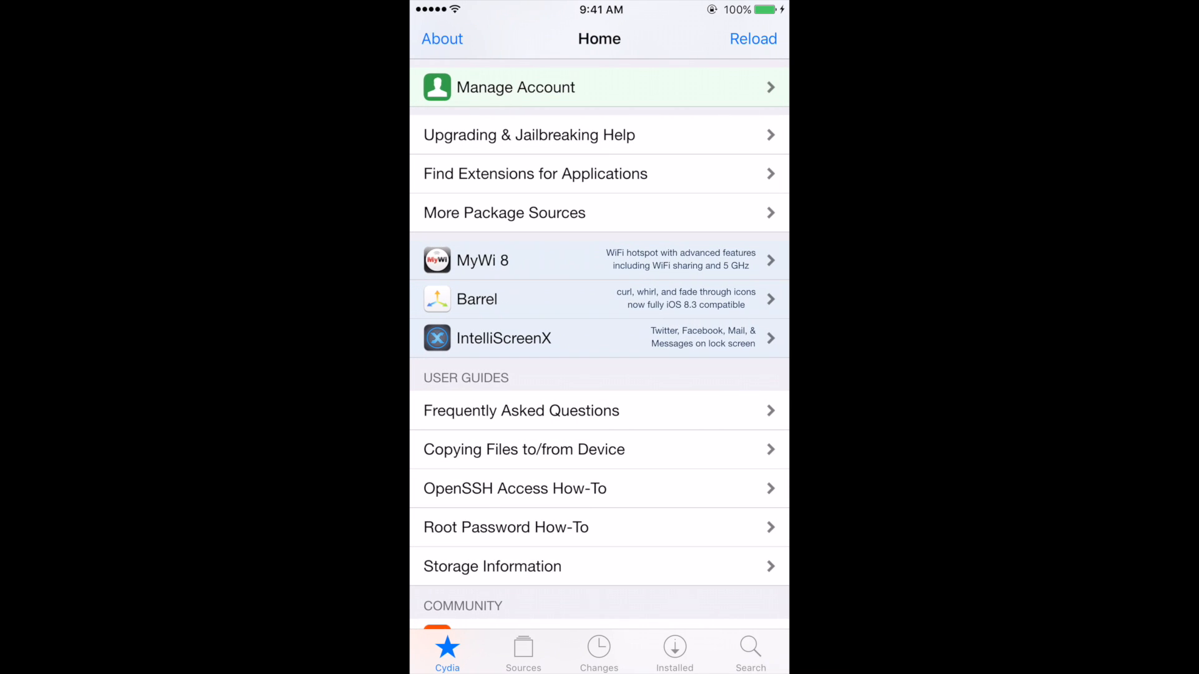
{"action": "key", "text": "home"}
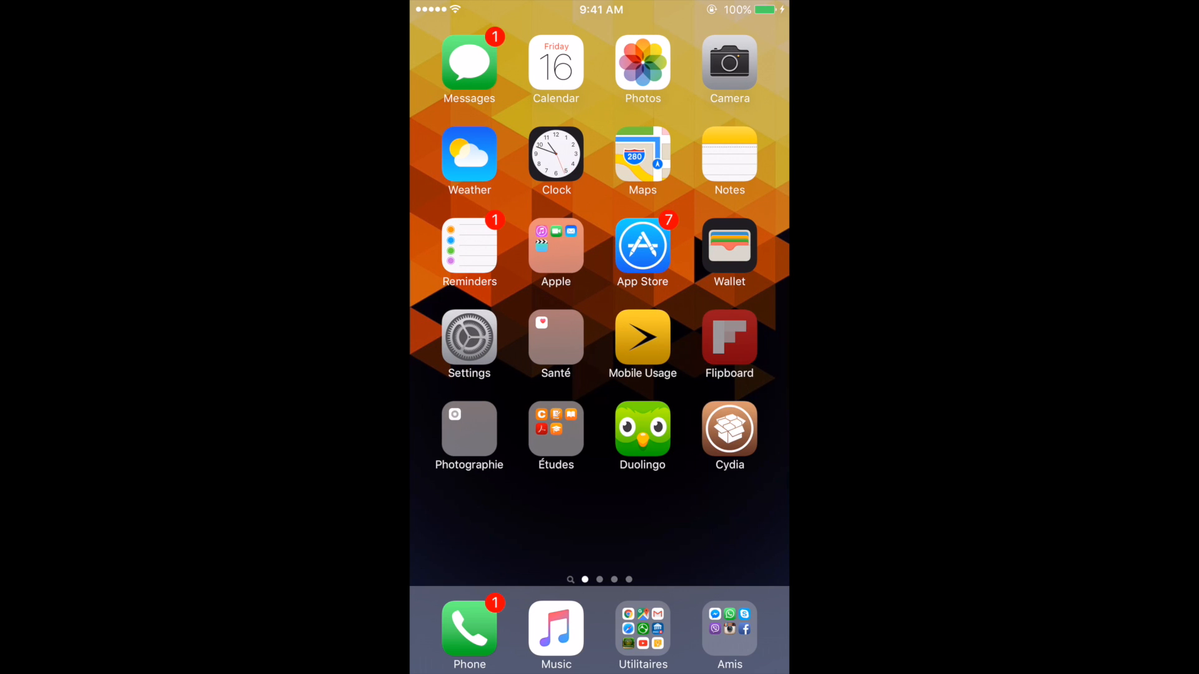
- Reveal Flipboard's quick action menu with Notifications, Search, Following and Cover Stories
{"action": "left_click", "coordinate": [728, 342]}
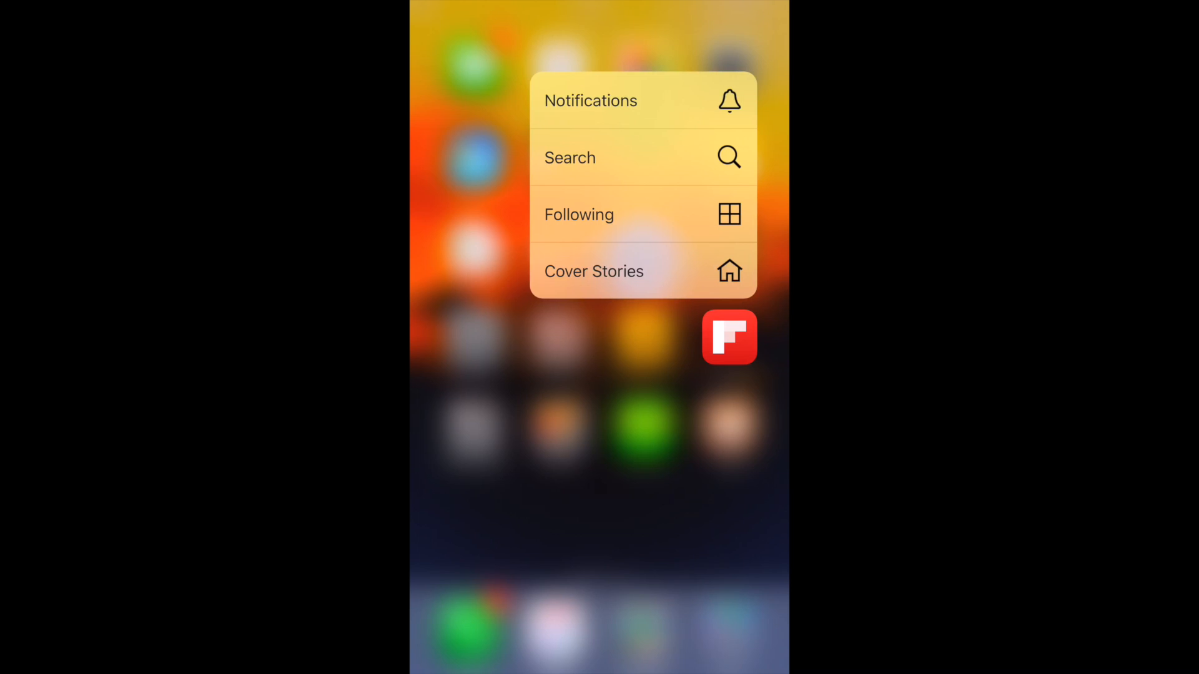